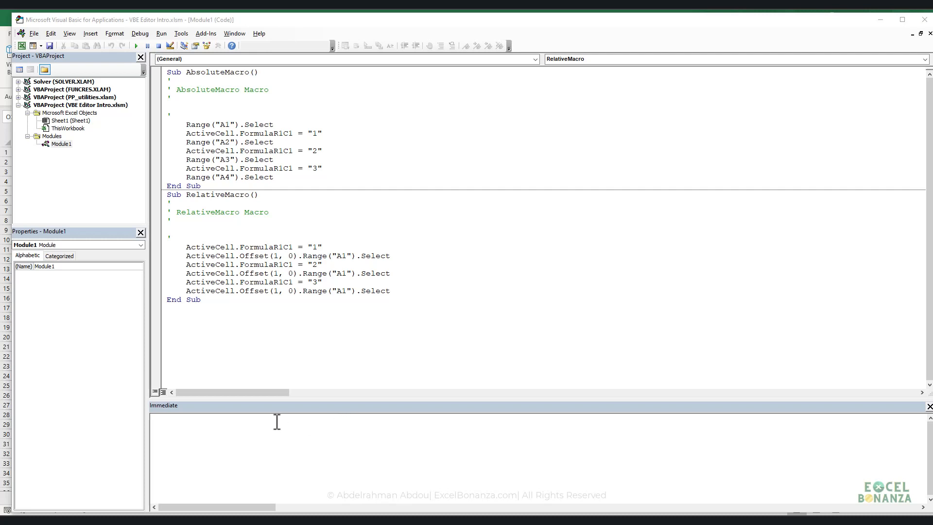
mouse_move(263, 449)
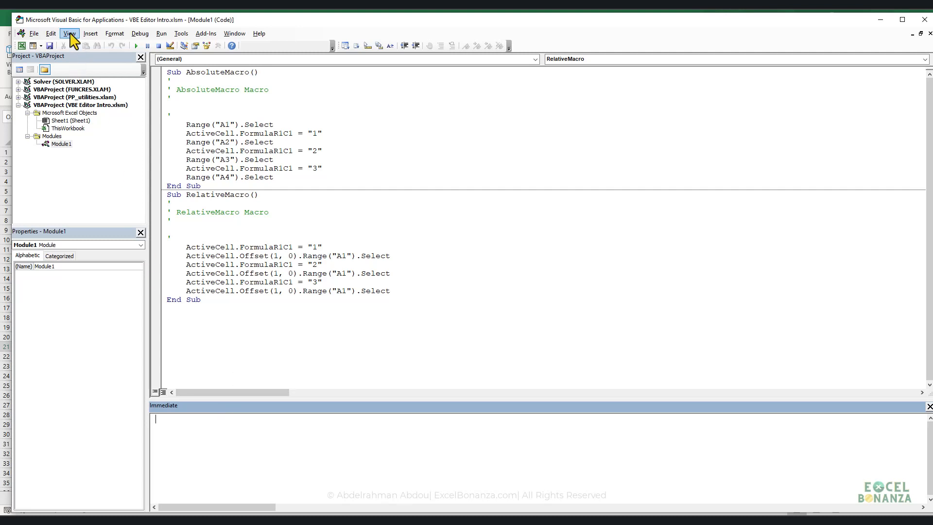
Enter ?msgbox("I'm just trying the immediate window!") in the Immediate window
click(70, 33)
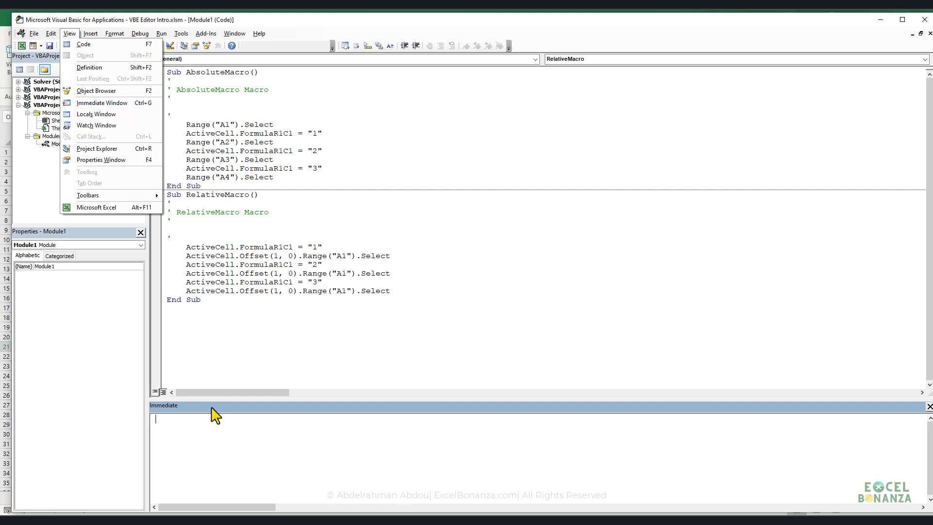
key(Ctrl+g)
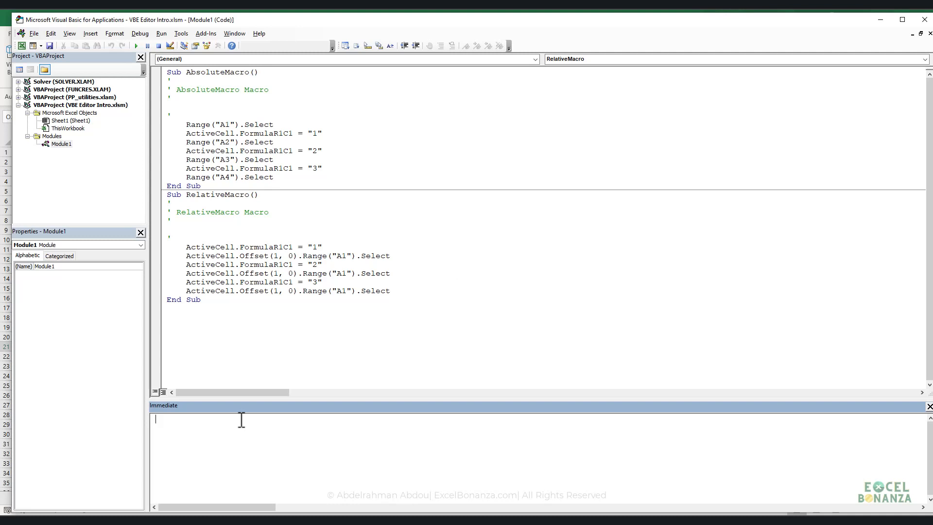
text(?)
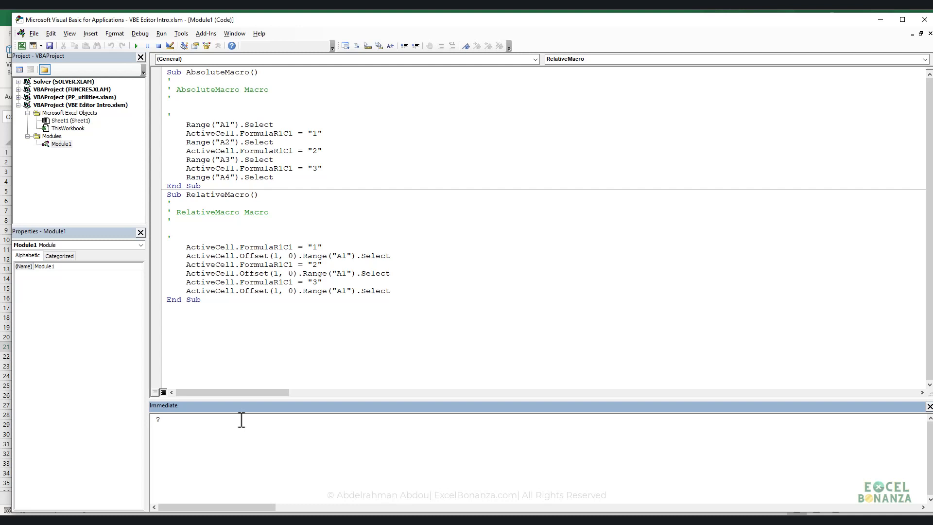
text(msgbox)
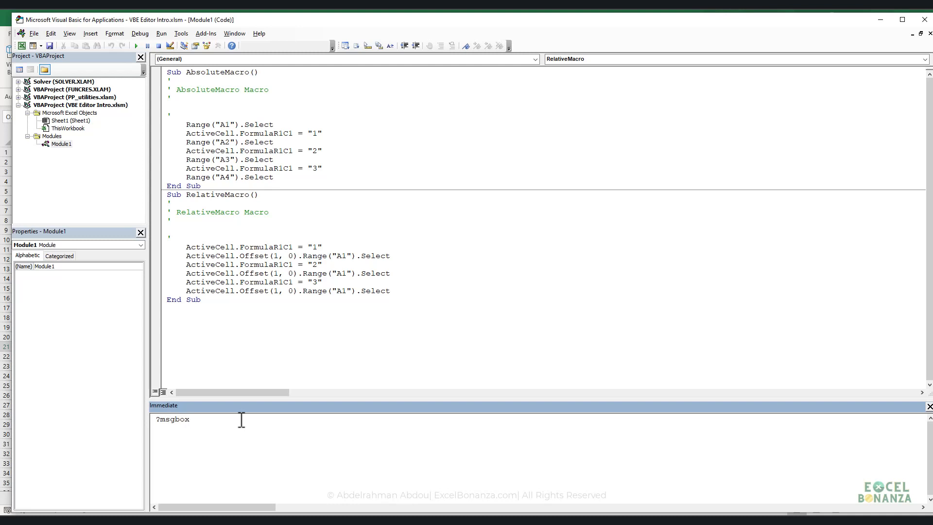
text(("I'm)
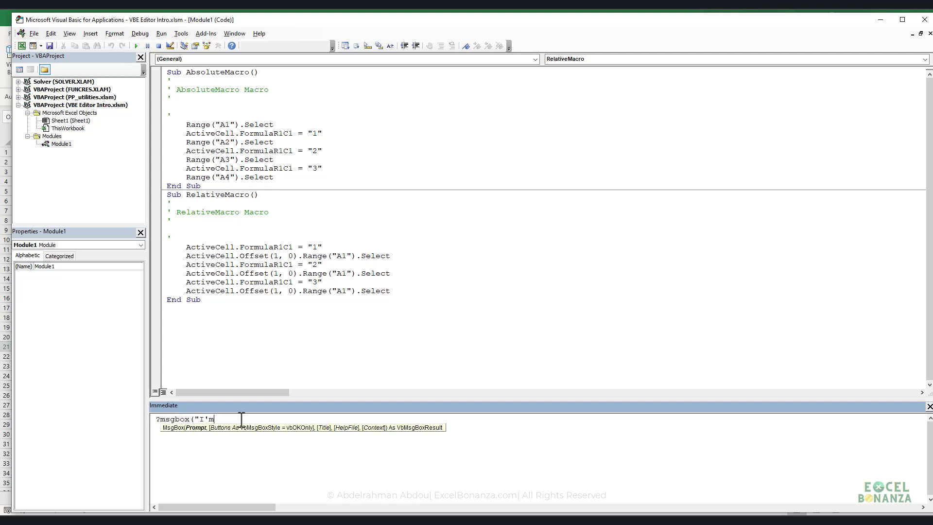
text(just trying)
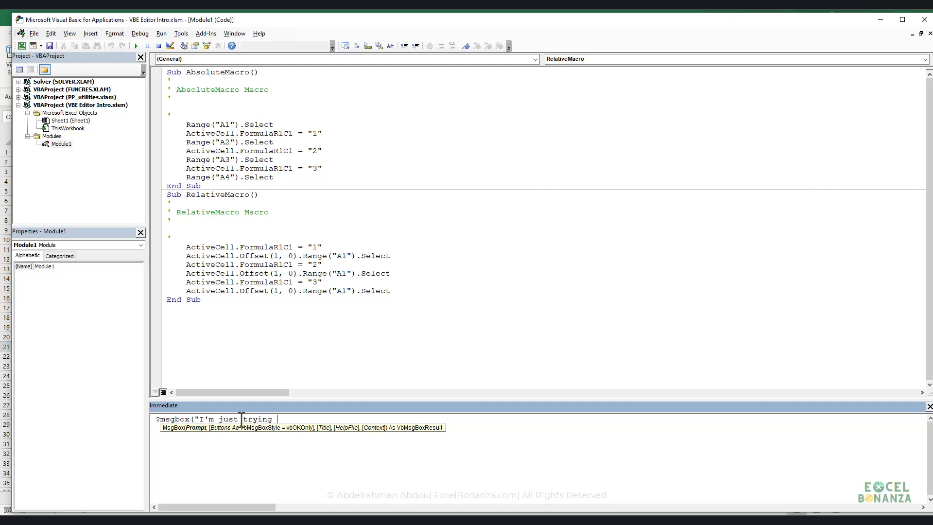
text(the immediate window!"))
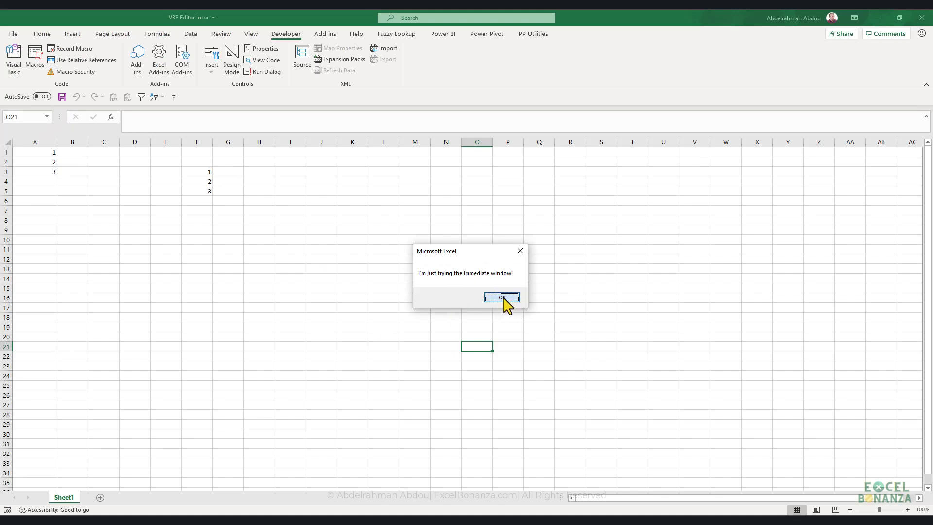
Dismiss the Excel message box so its result 1 prints beneath the command
click(501, 298)
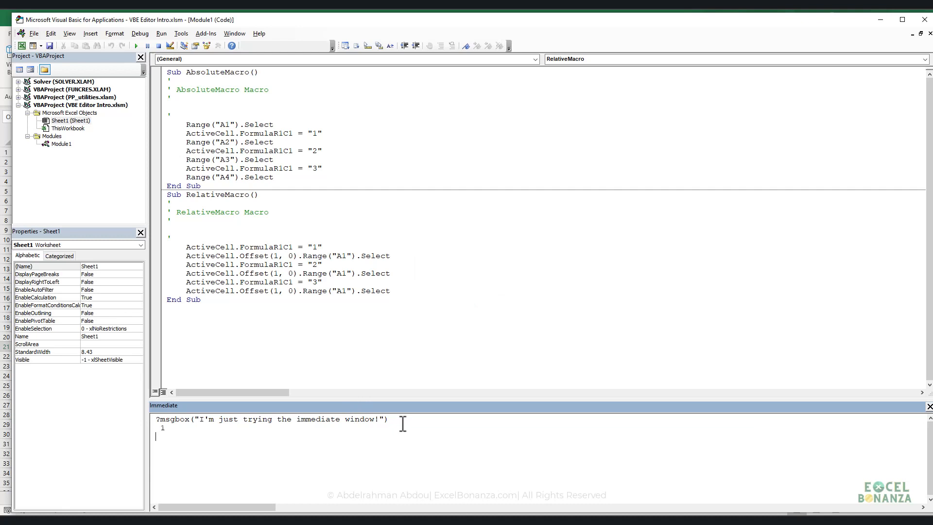
mouse_move(420, 438)
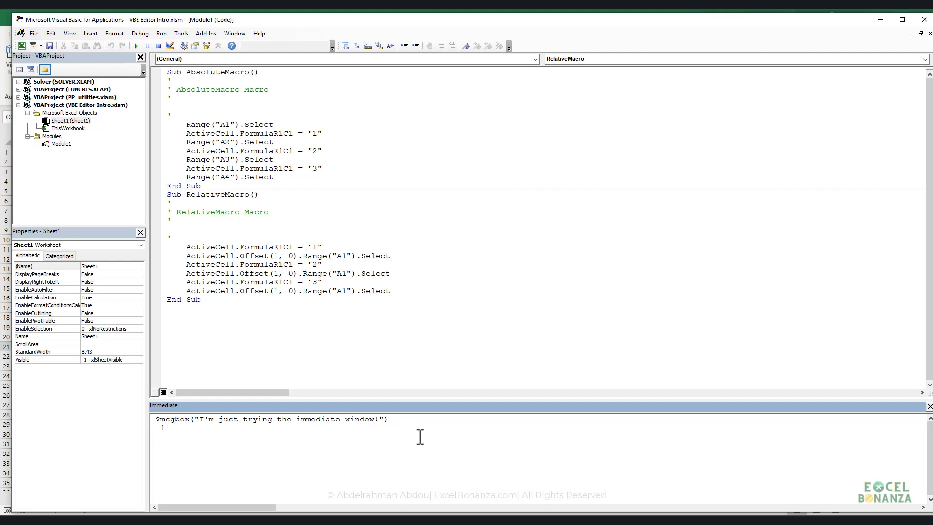
click(63, 144)
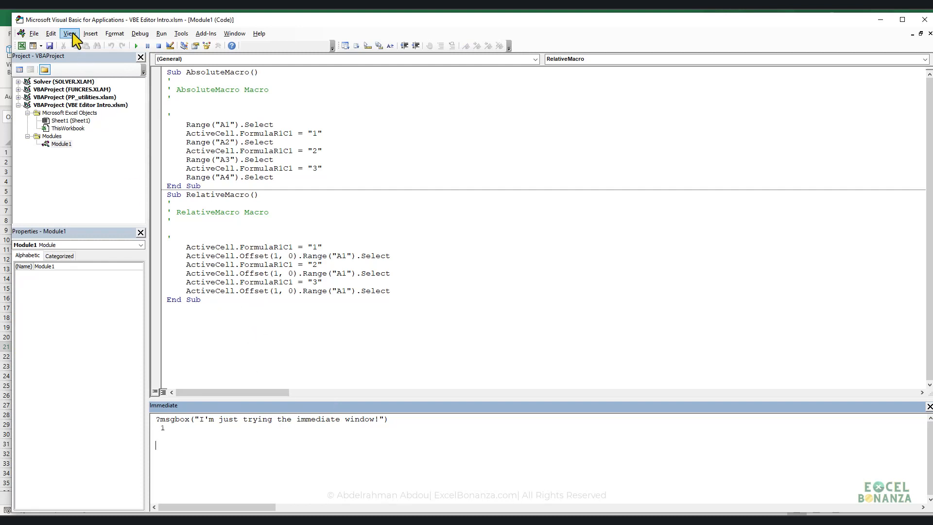
click(70, 33)
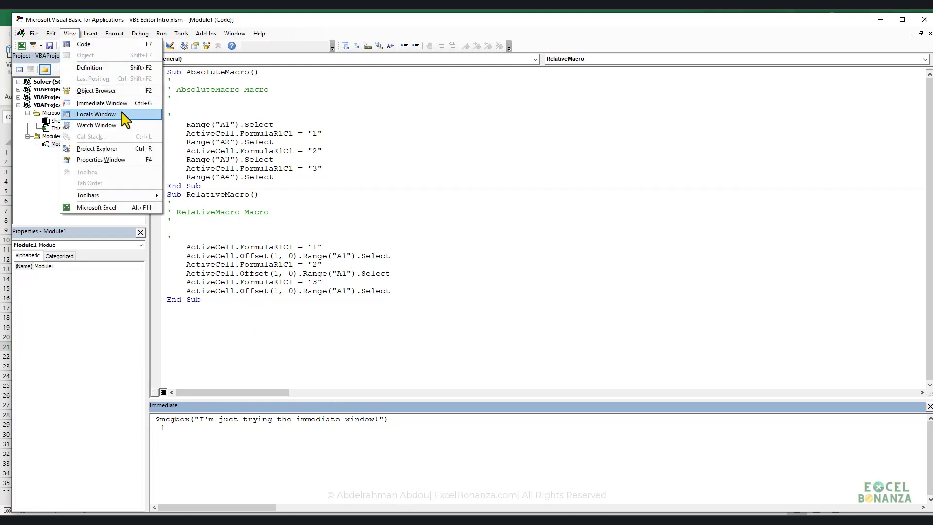
click(97, 115)
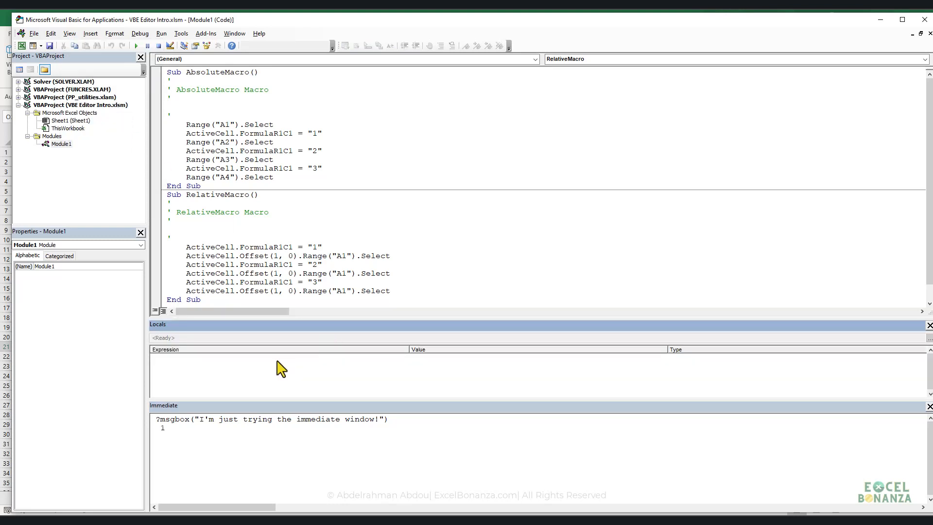
mouse_move(227, 373)
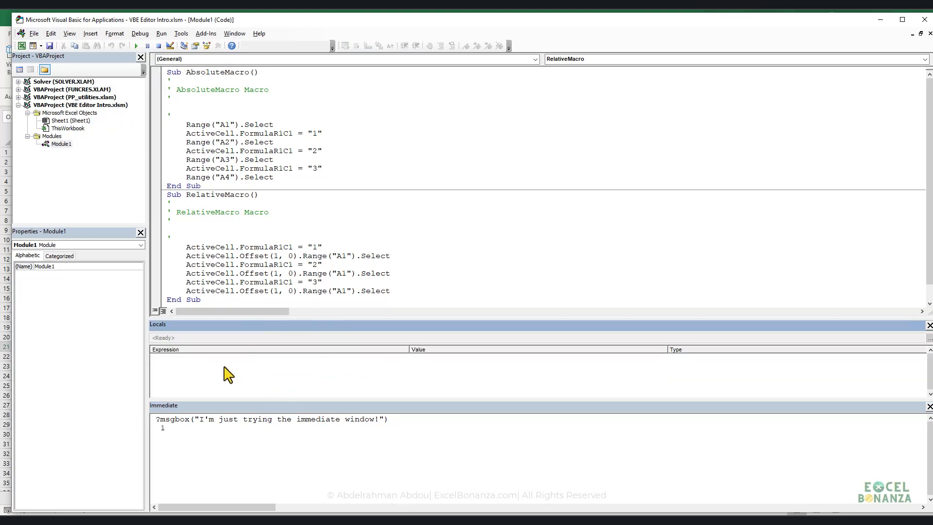
mouse_move(208, 374)
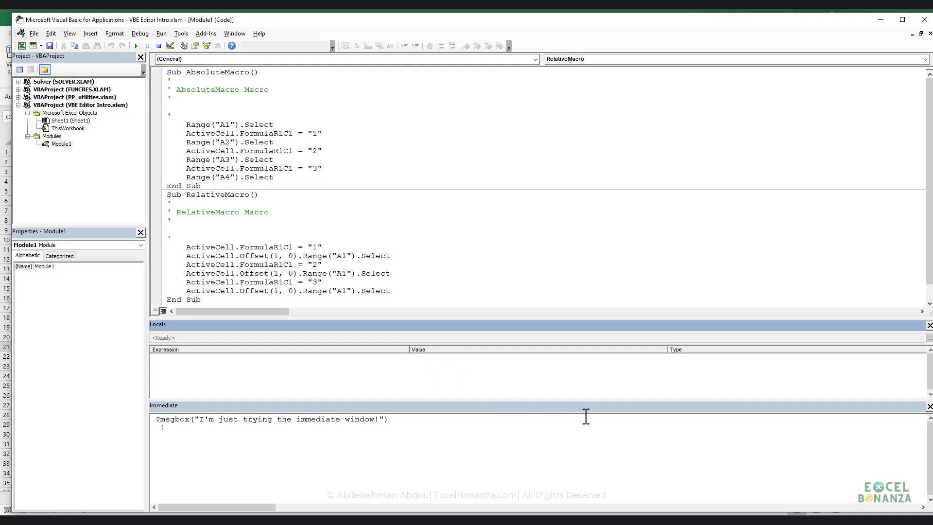
mouse_move(220, 373)
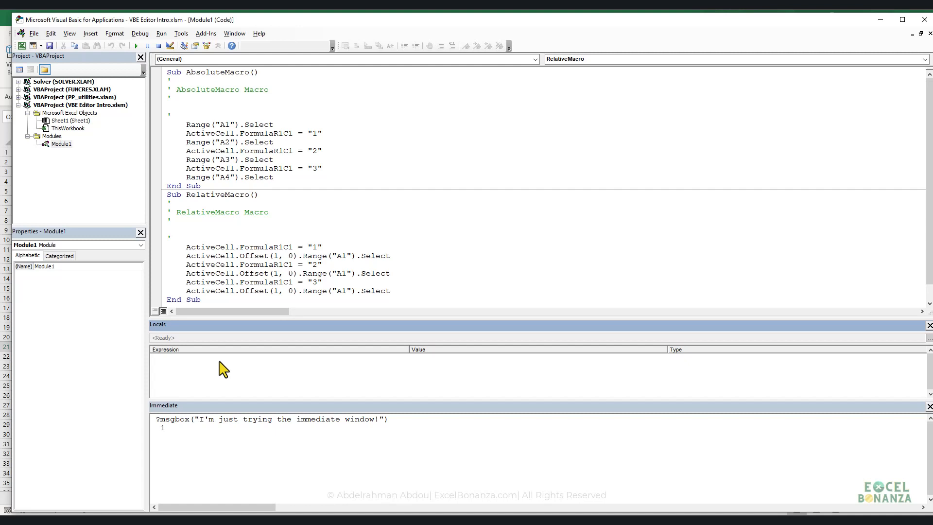
mouse_move(257, 391)
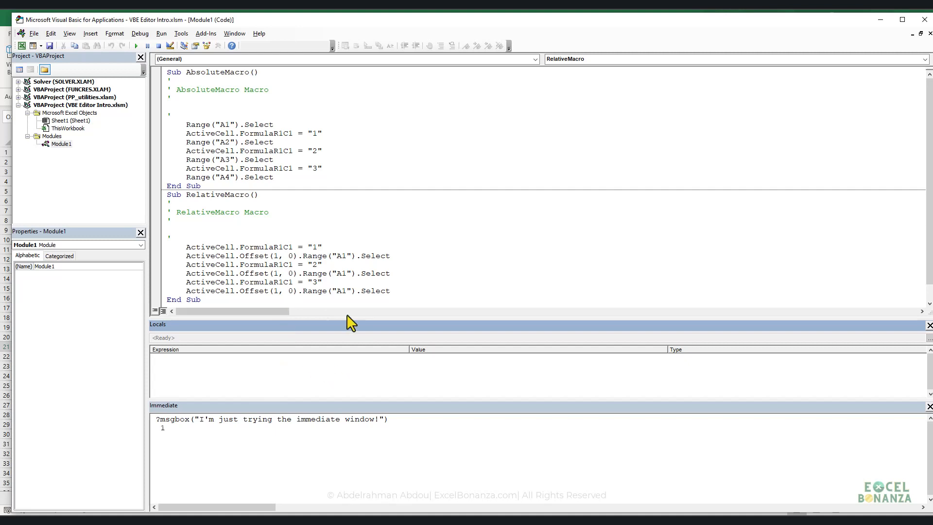
mouse_move(412, 380)
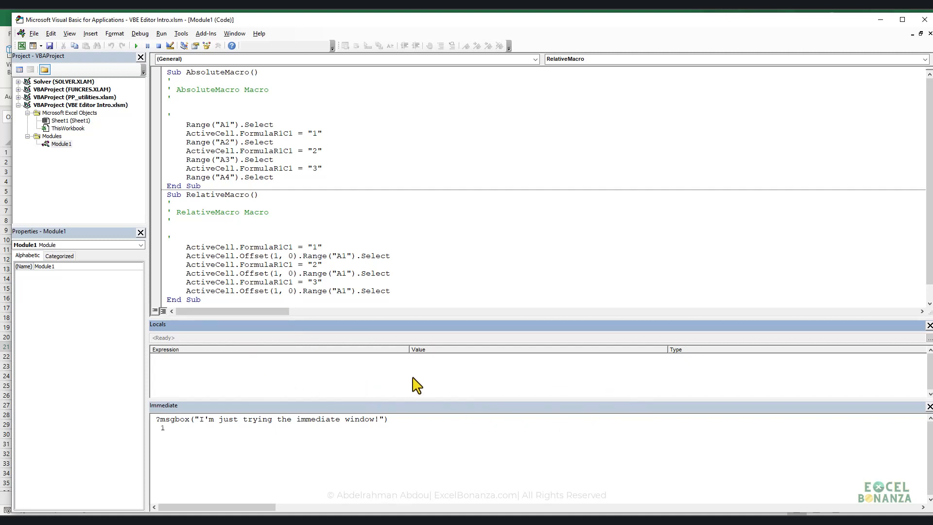
mouse_move(397, 378)
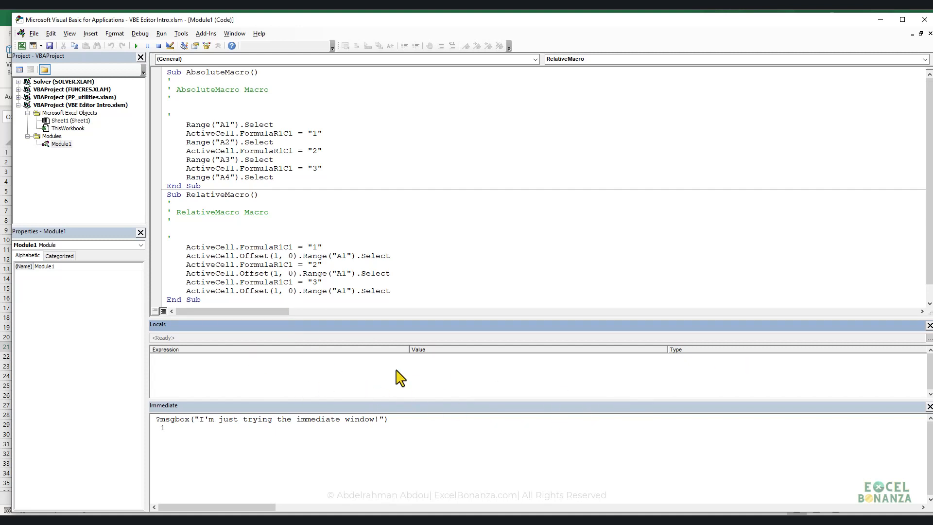
mouse_move(319, 367)
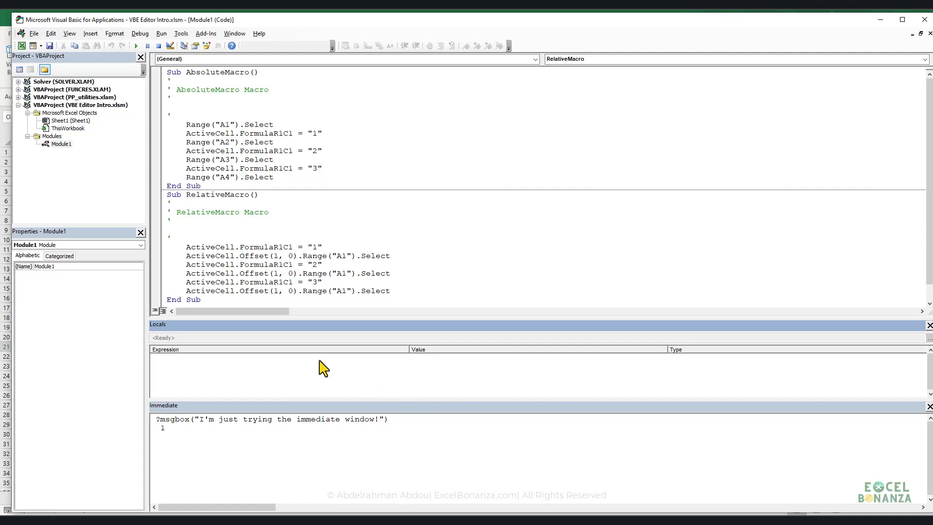
mouse_move(80, 28)
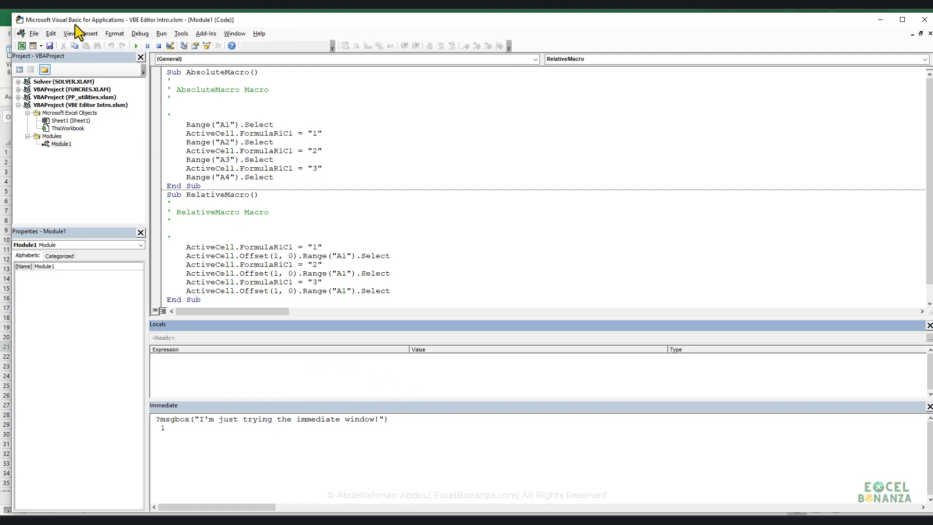
Show the Watches window with Expression, Value, Type and Context columns below the Immediate window
click(71, 33)
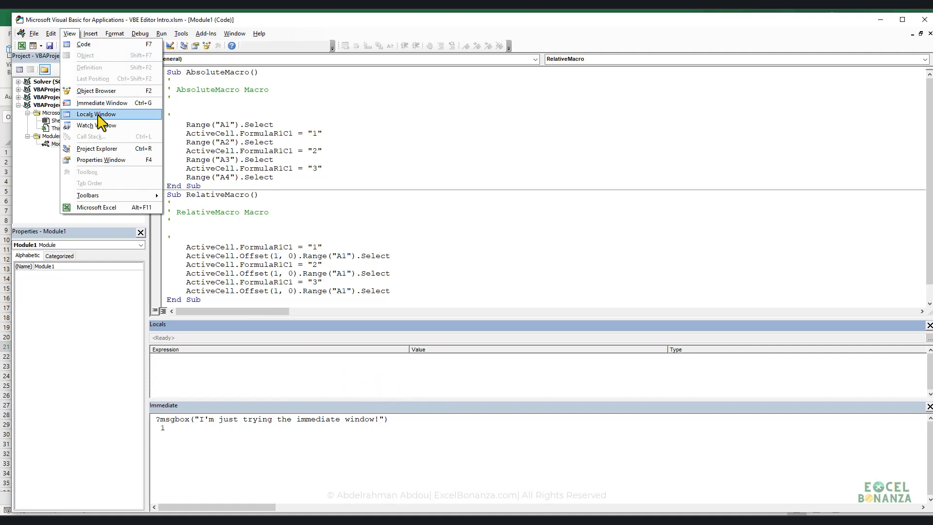
click(85, 125)
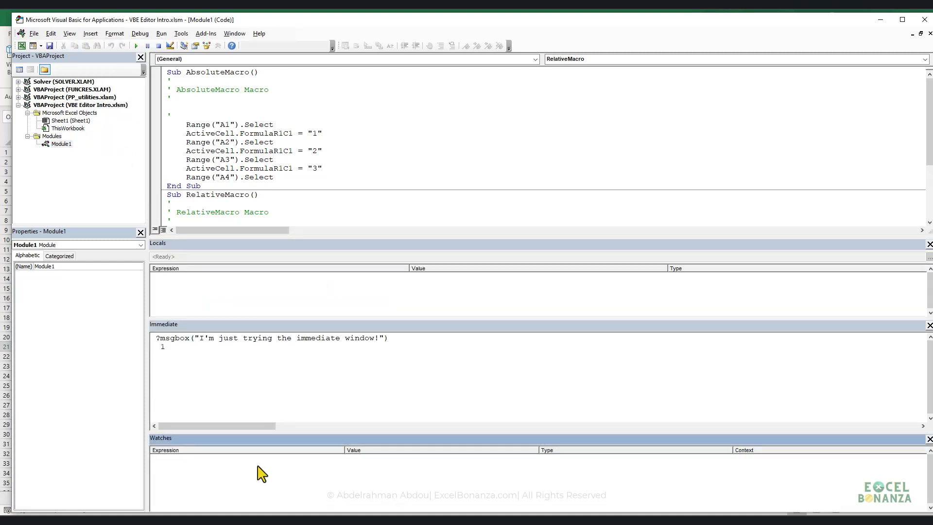
mouse_move(212, 488)
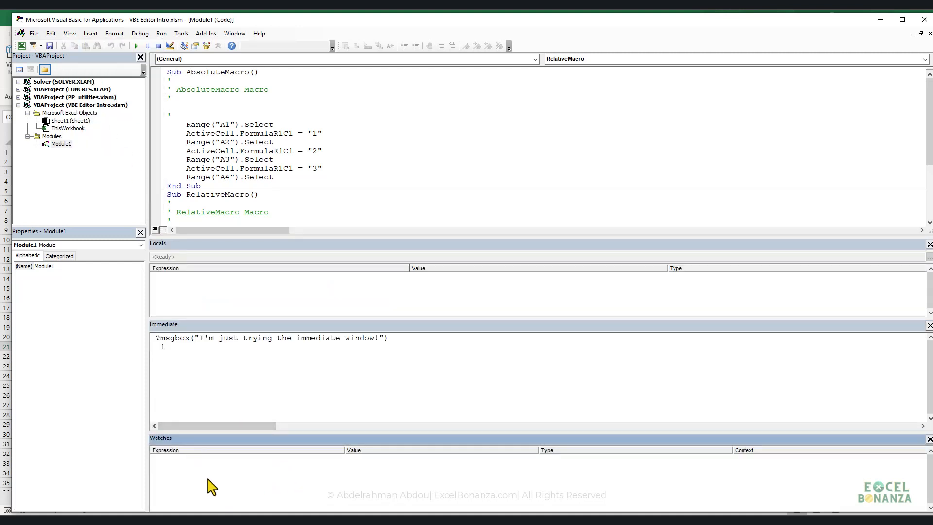
mouse_move(436, 479)
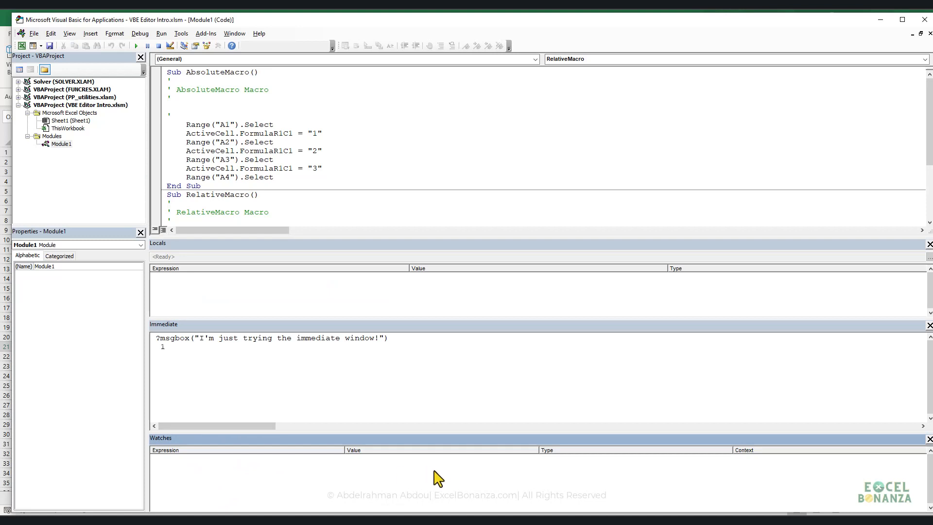
mouse_move(464, 473)
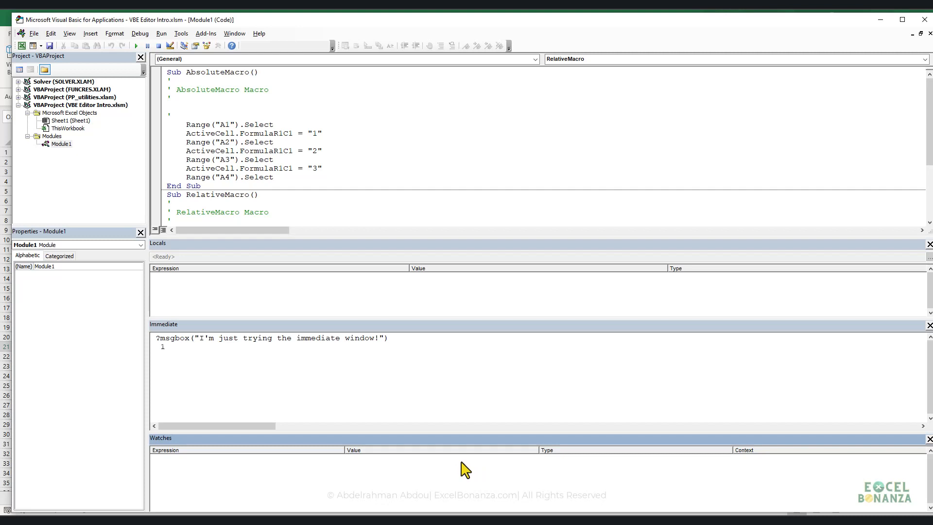
mouse_move(350, 471)
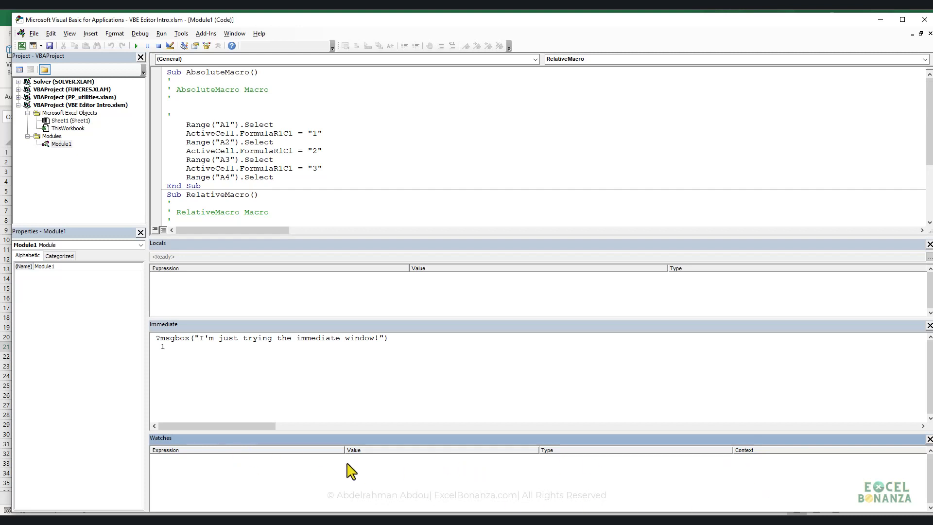
mouse_move(242, 471)
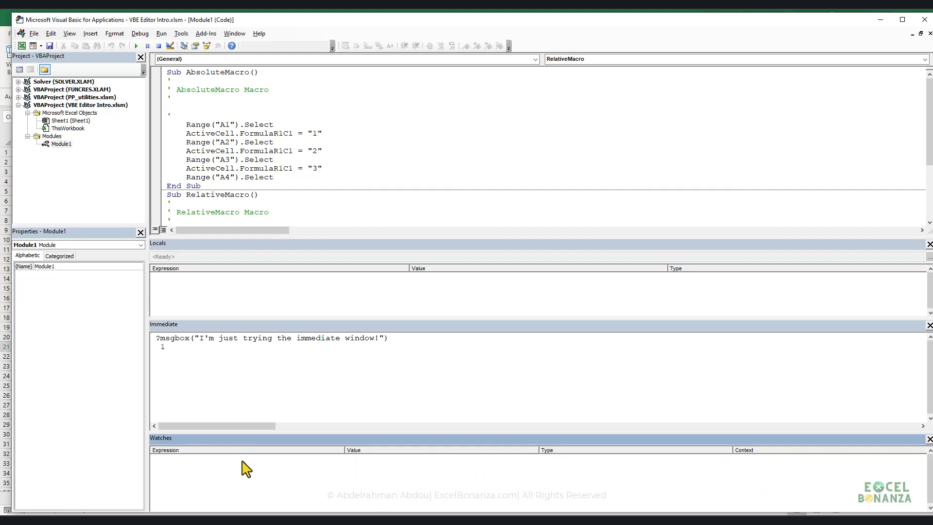
mouse_move(595, 479)
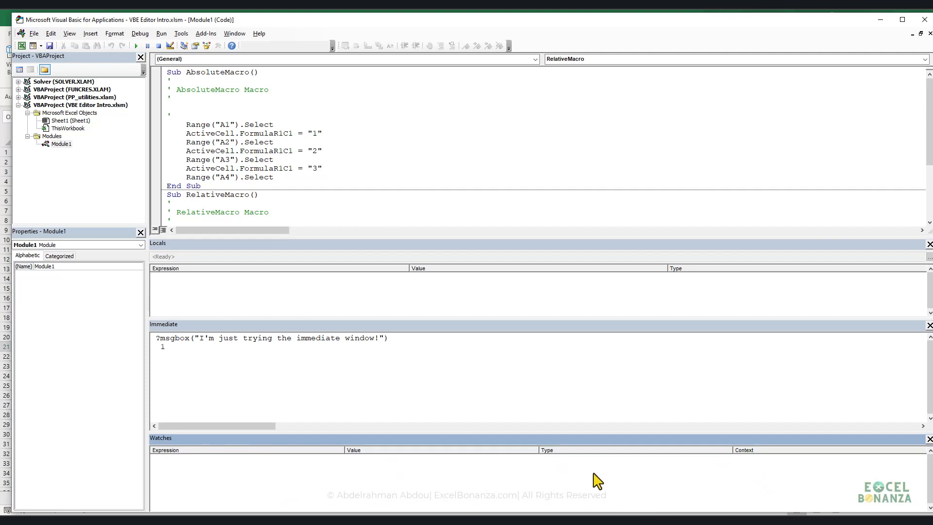
mouse_move(213, 469)
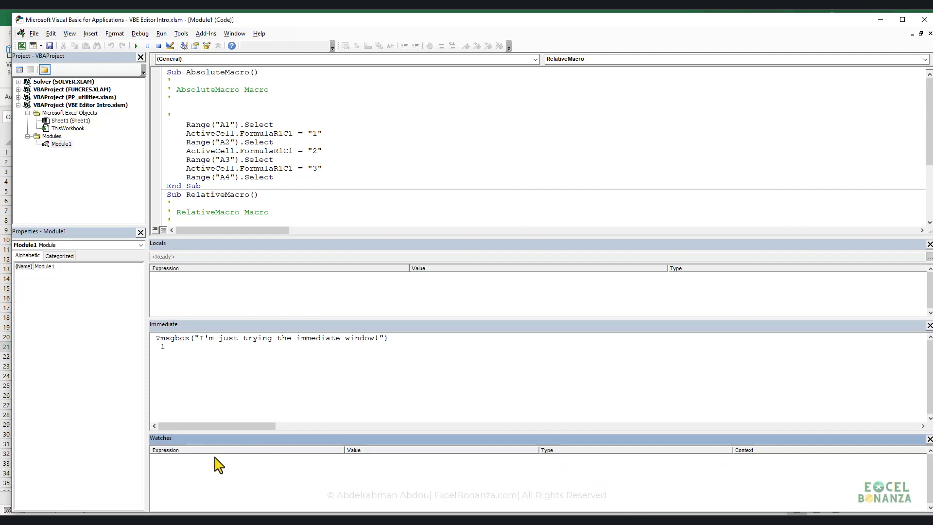
mouse_move(191, 460)
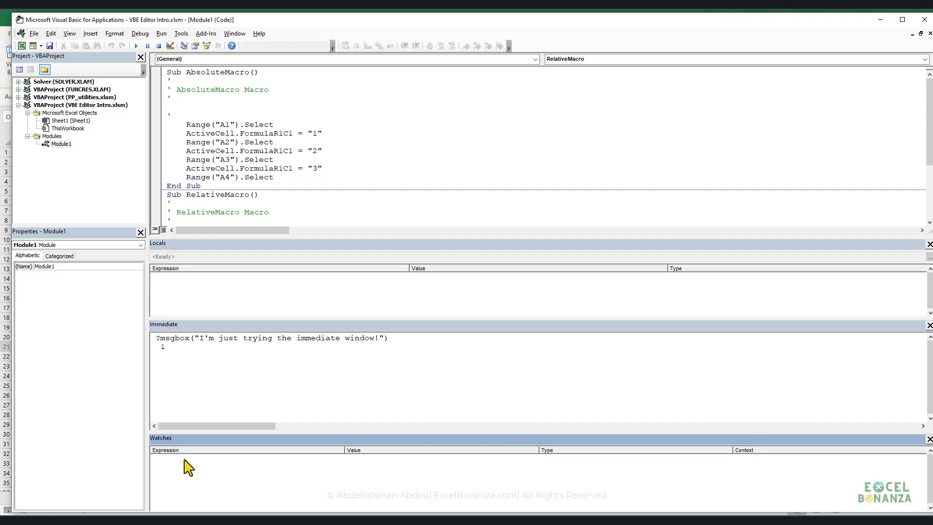
mouse_move(204, 498)
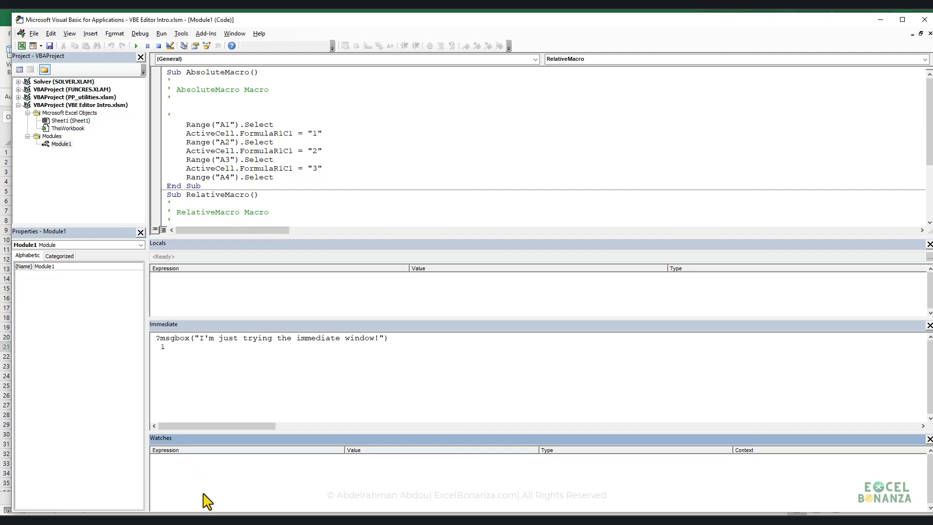
mouse_move(202, 492)
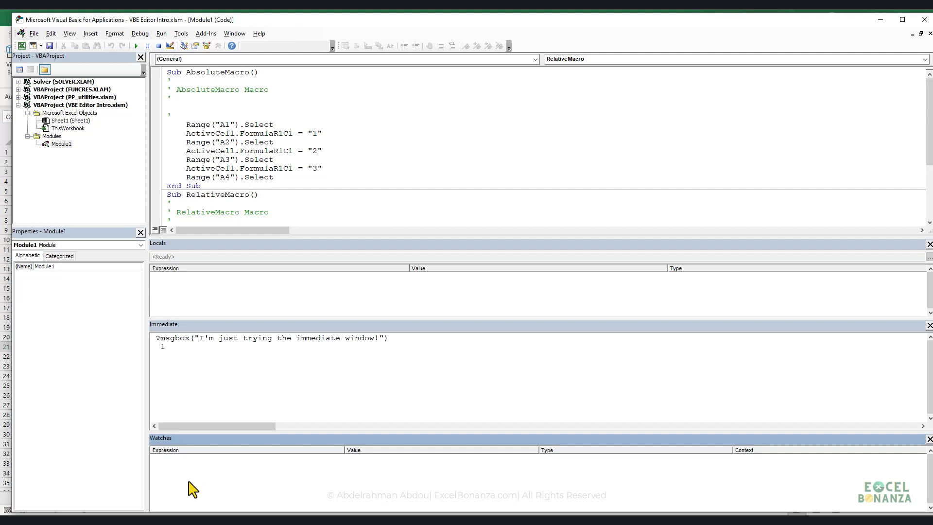
mouse_move(215, 495)
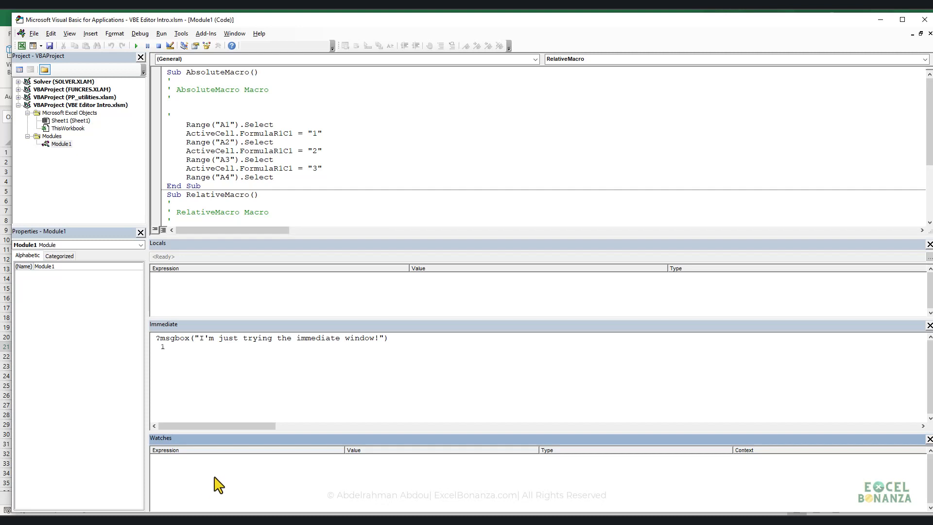